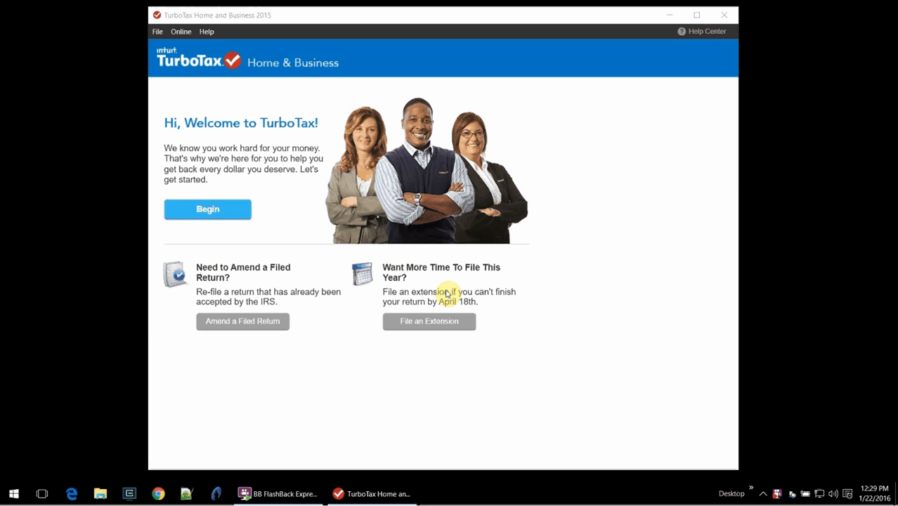
{"action": "mouse_move", "coordinate": [332, 249]}
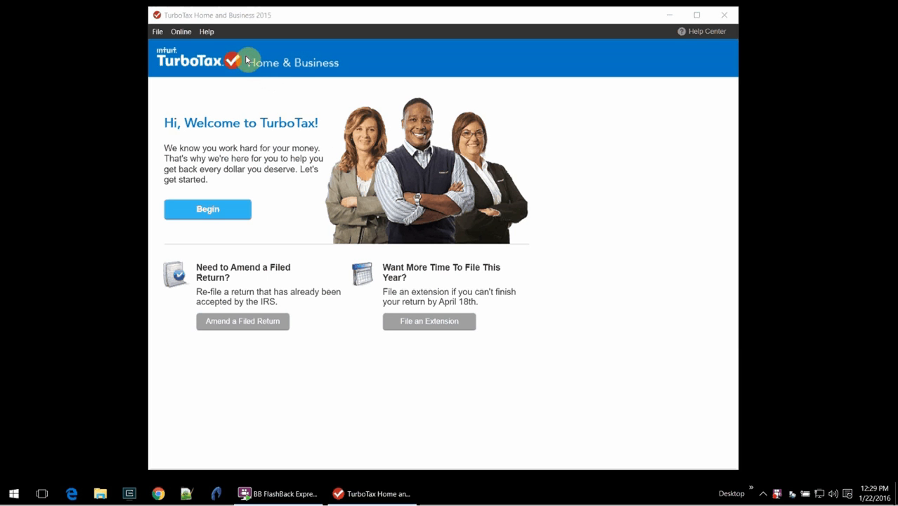
{"action": "mouse_move", "coordinate": [328, 73]}
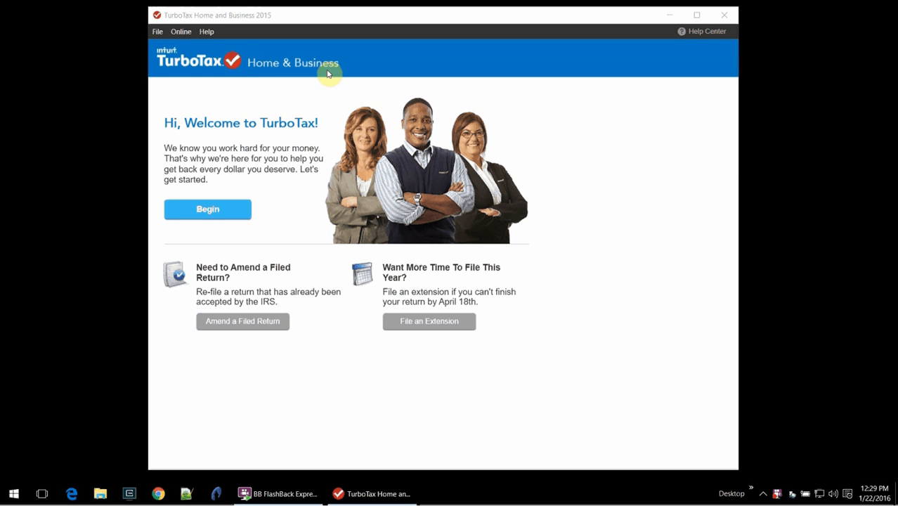
{"action": "mouse_move", "coordinate": [300, 200]}
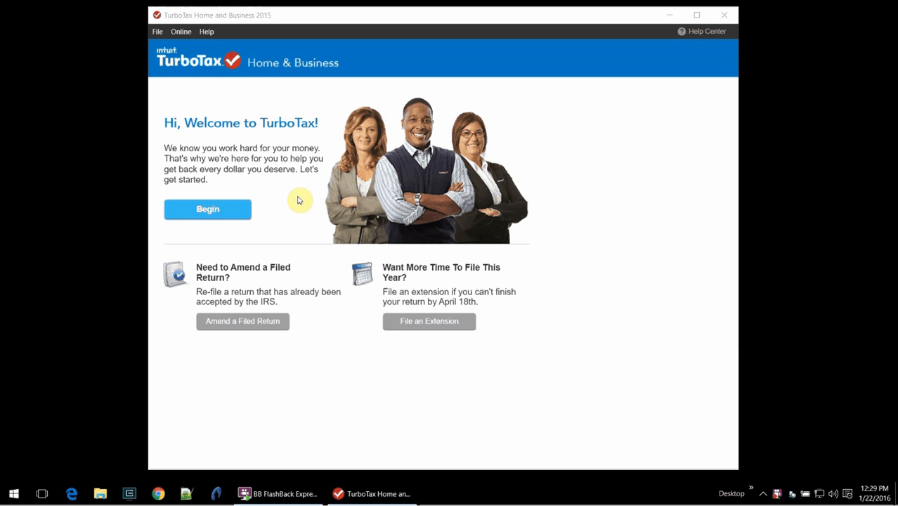
- Begin from the welcome screen and choose to prepare W-2s and 1099s for employees or contractors
{"action": "left_click", "coordinate": [208, 208]}
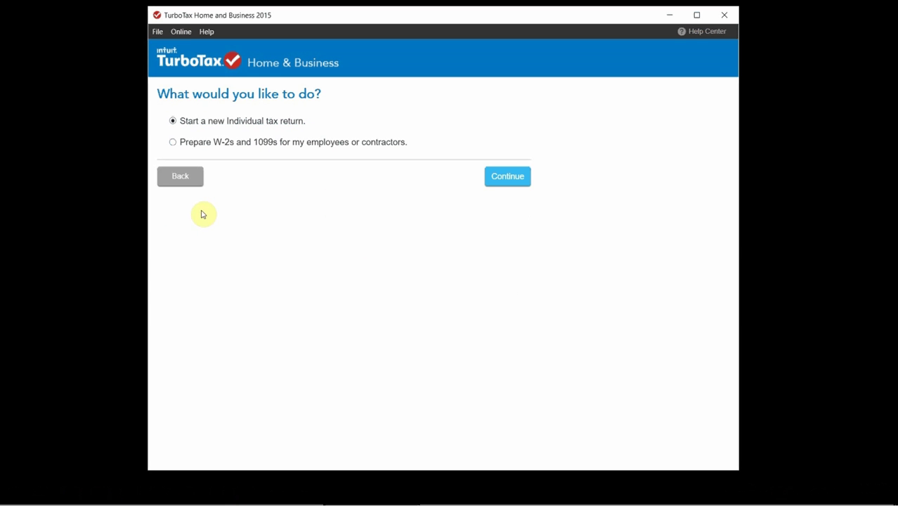
{"action": "mouse_move", "coordinate": [220, 126]}
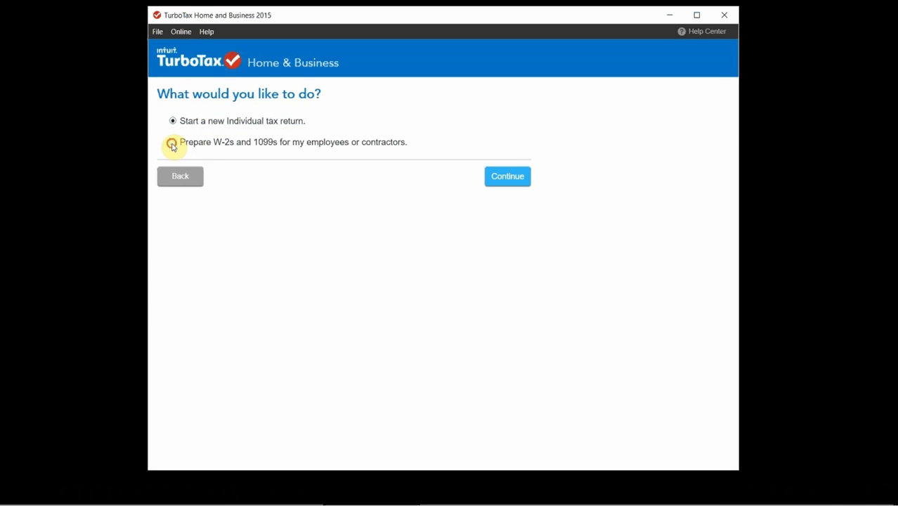
{"action": "left_click", "coordinate": [171, 140]}
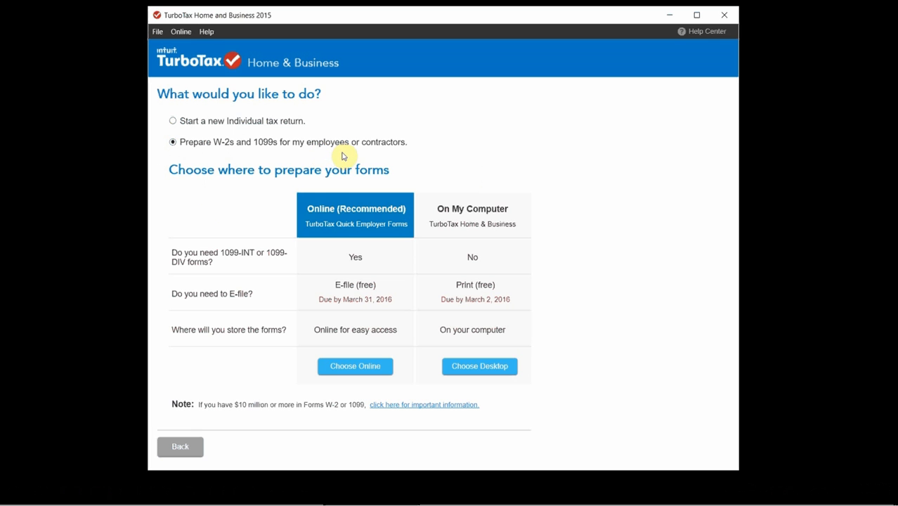
{"action": "mouse_move", "coordinate": [361, 154]}
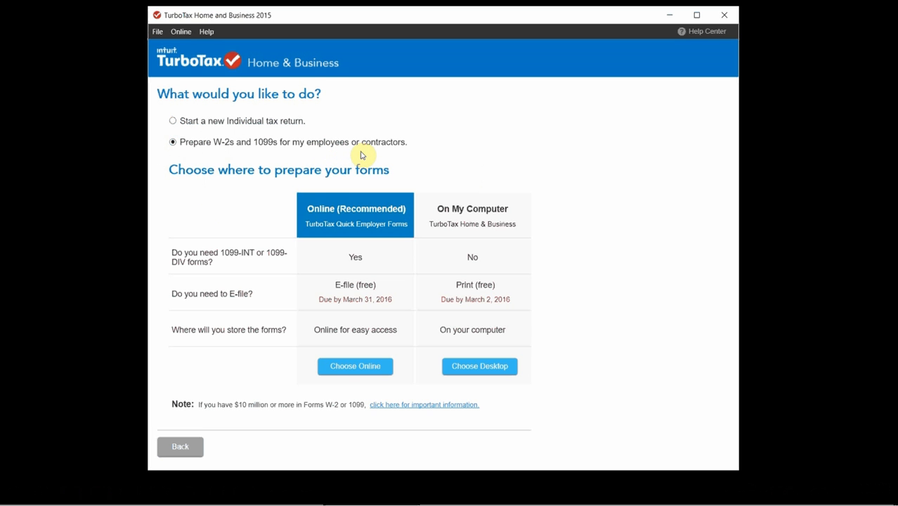
{"action": "mouse_move", "coordinate": [388, 245]}
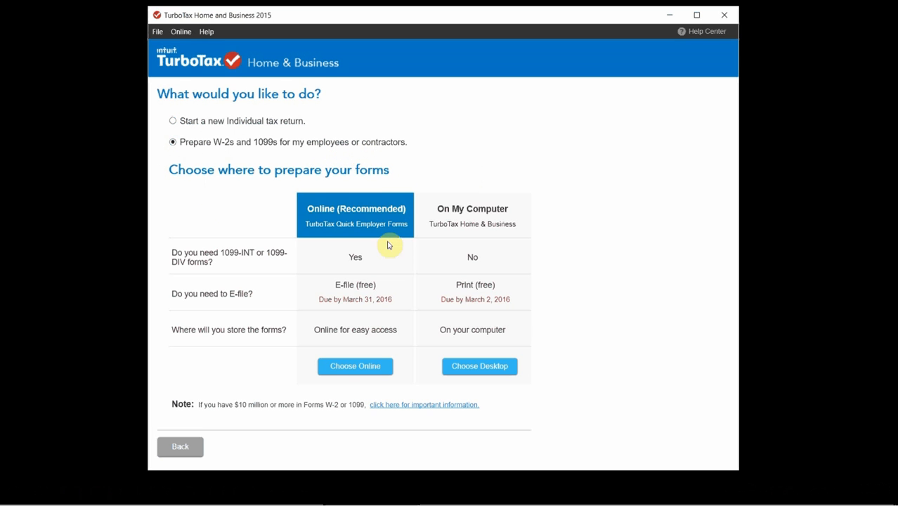
{"action": "mouse_move", "coordinate": [385, 253]}
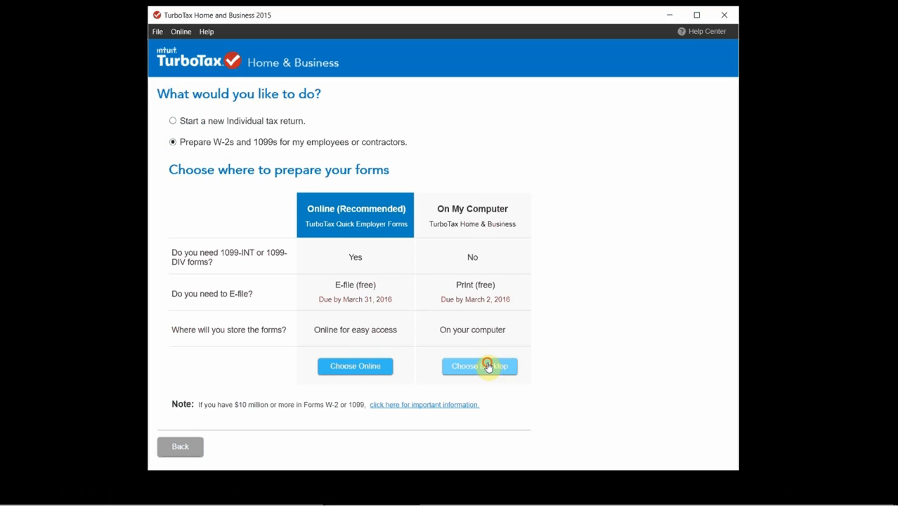
- Choose Desktop so the forms are prepared on this computer and last year's return is searched for
{"action": "left_click", "coordinate": [481, 365]}
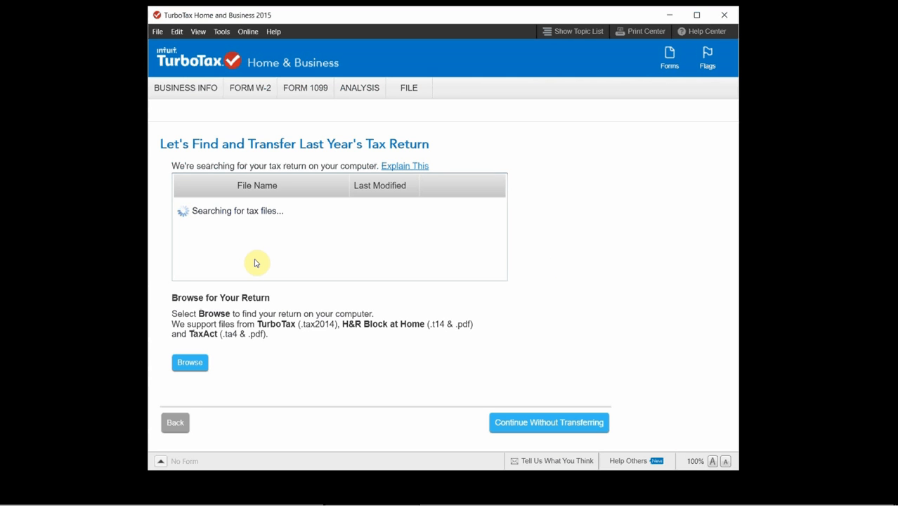
{"action": "mouse_move", "coordinate": [252, 261]}
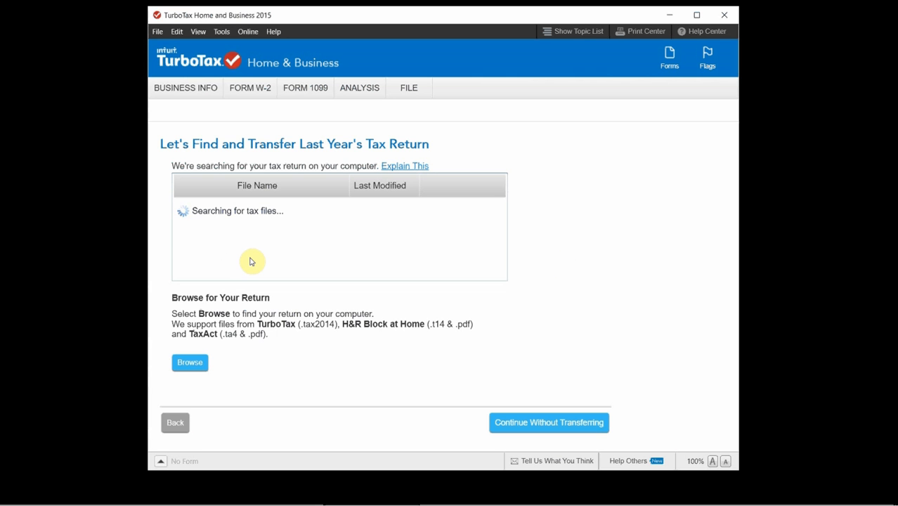
{"action": "mouse_move", "coordinate": [278, 214]}
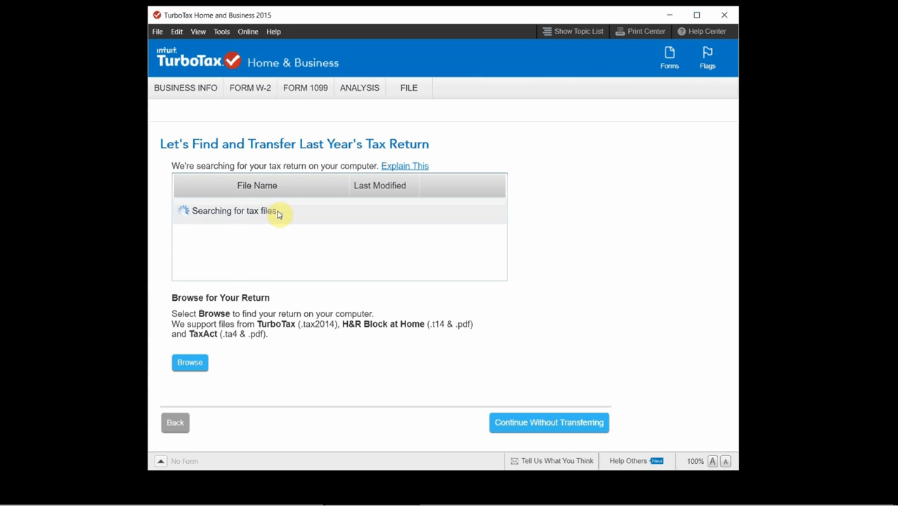
{"action": "mouse_move", "coordinate": [208, 323]}
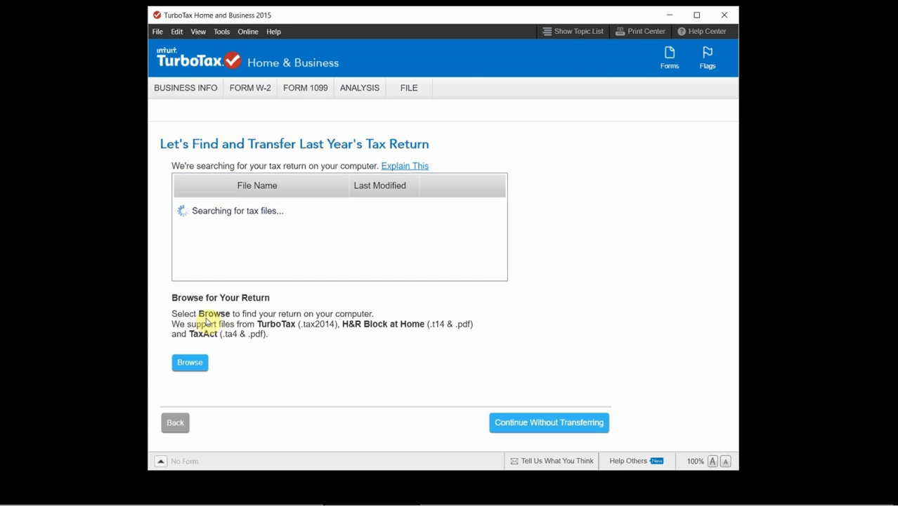
{"action": "mouse_move", "coordinate": [268, 335]}
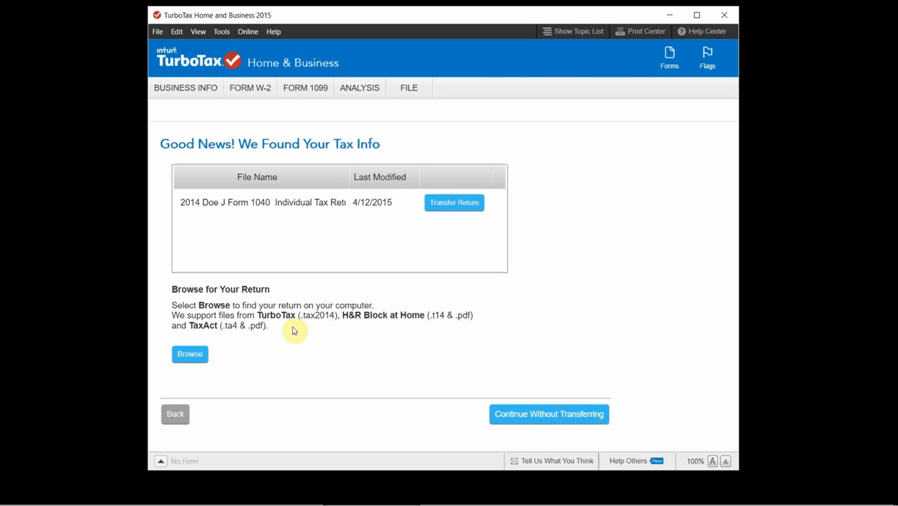
{"action": "mouse_move", "coordinate": [264, 334]}
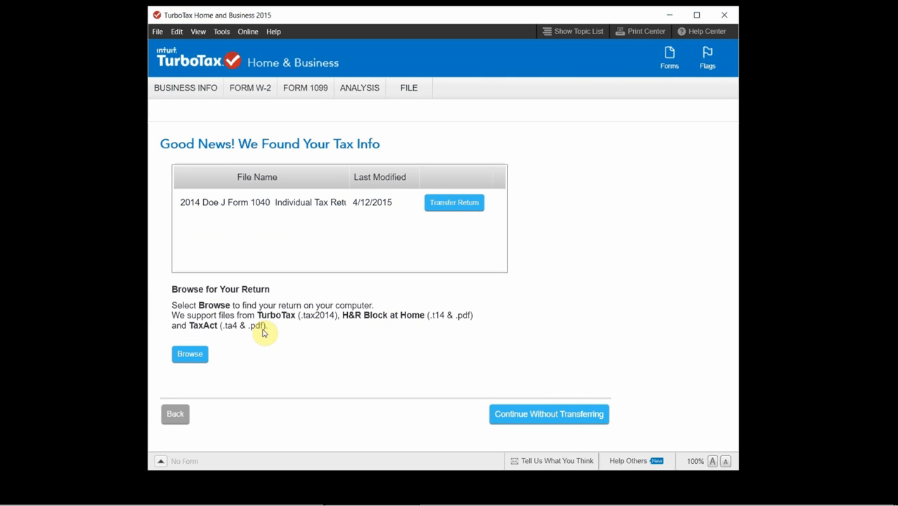
{"action": "mouse_move", "coordinate": [309, 173]}
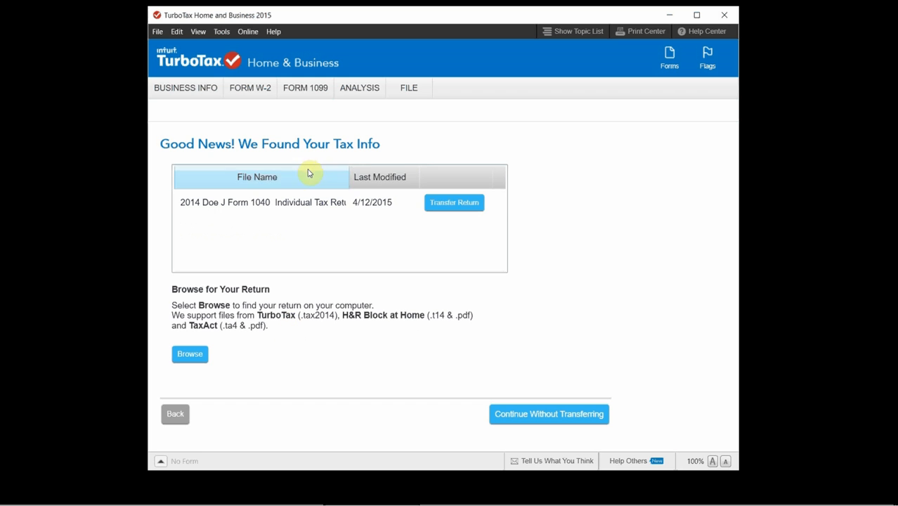
{"action": "mouse_move", "coordinate": [379, 232]}
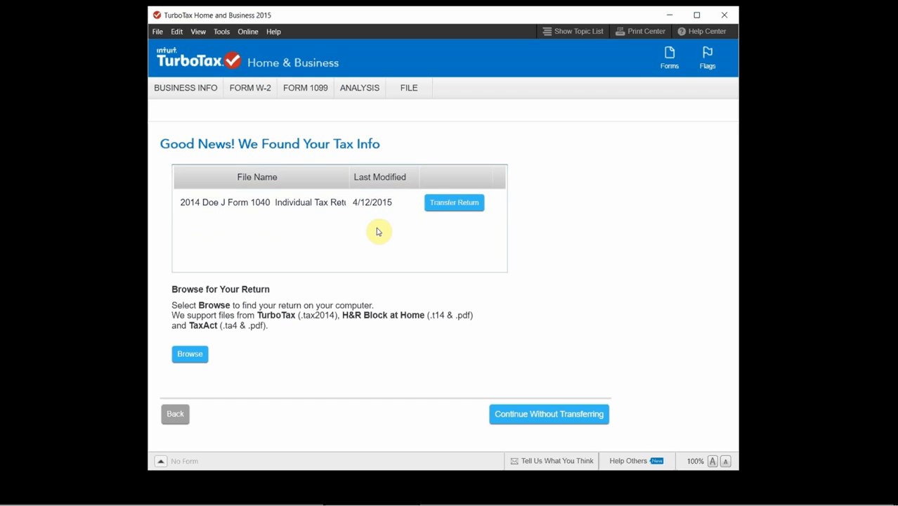
- Continue without transferring the found 2014 return to reach the W-2 and 1099 introduction
{"action": "left_click", "coordinate": [550, 414]}
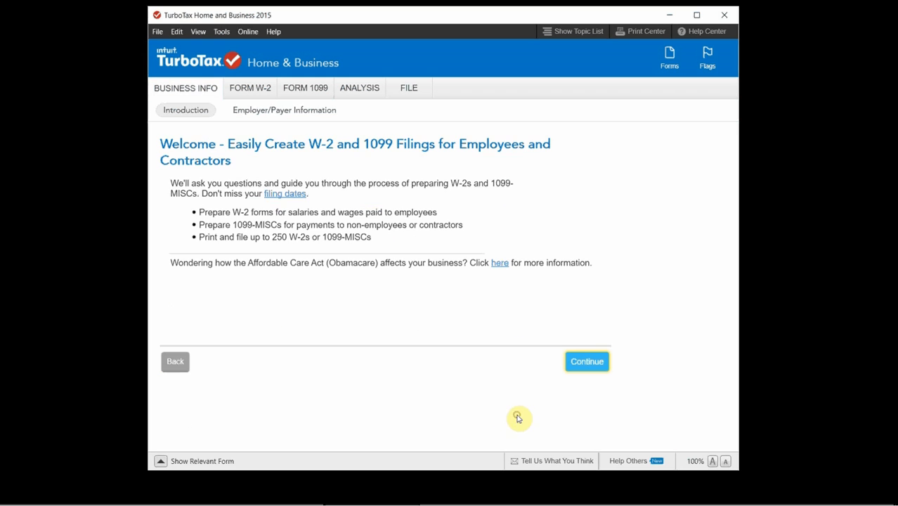
{"action": "mouse_move", "coordinate": [242, 241]}
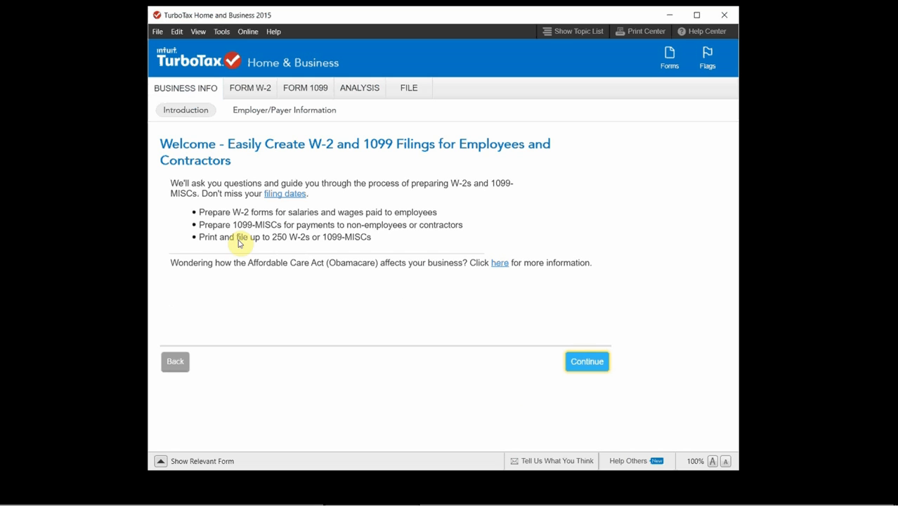
{"action": "mouse_move", "coordinate": [301, 199]}
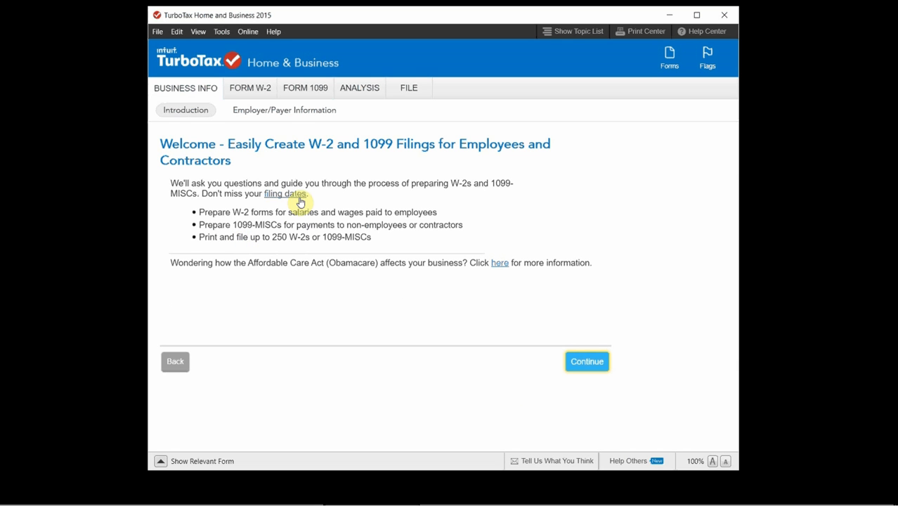
{"action": "mouse_move", "coordinate": [391, 215]}
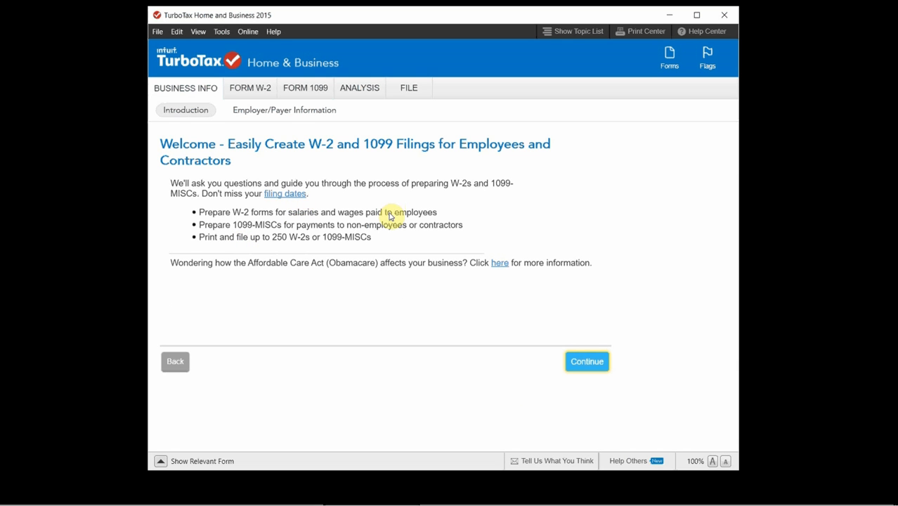
{"action": "mouse_move", "coordinate": [568, 336]}
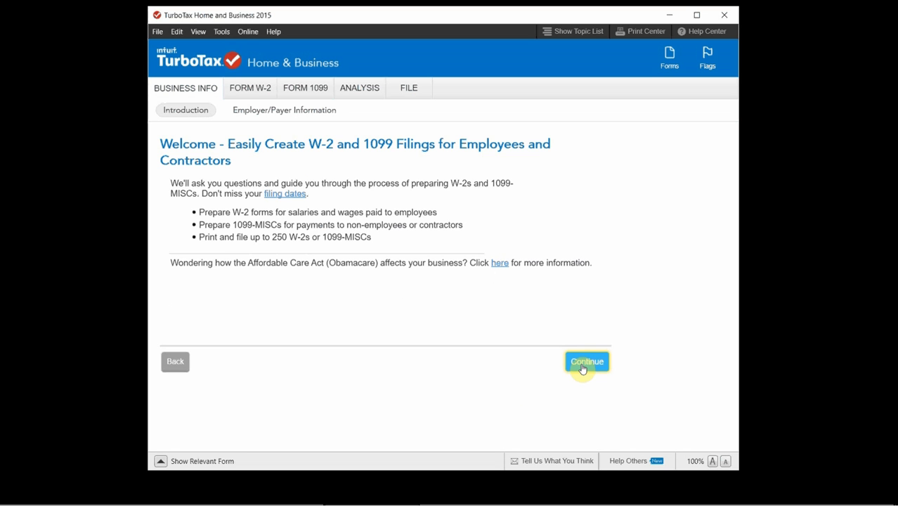
- Move past the introduction and check Form W-2 as a form the business needs to file
{"action": "left_click", "coordinate": [587, 361]}
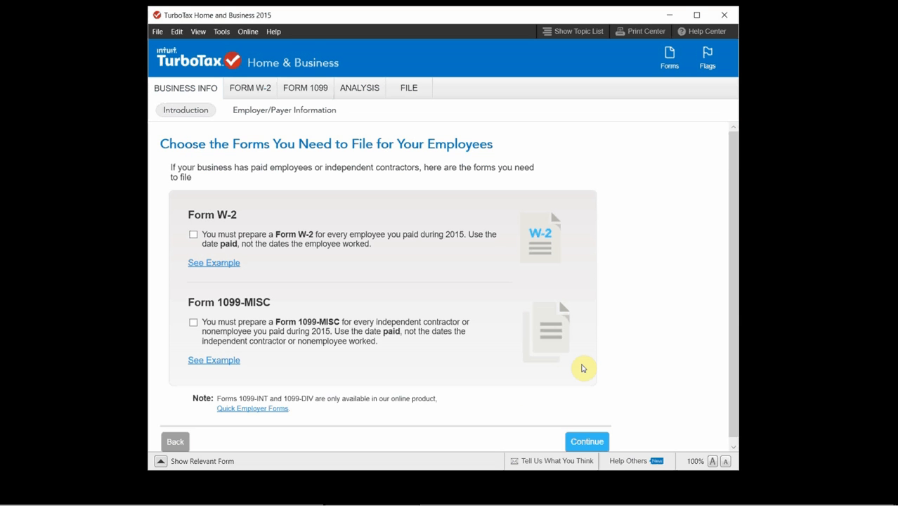
{"action": "mouse_move", "coordinate": [238, 237]}
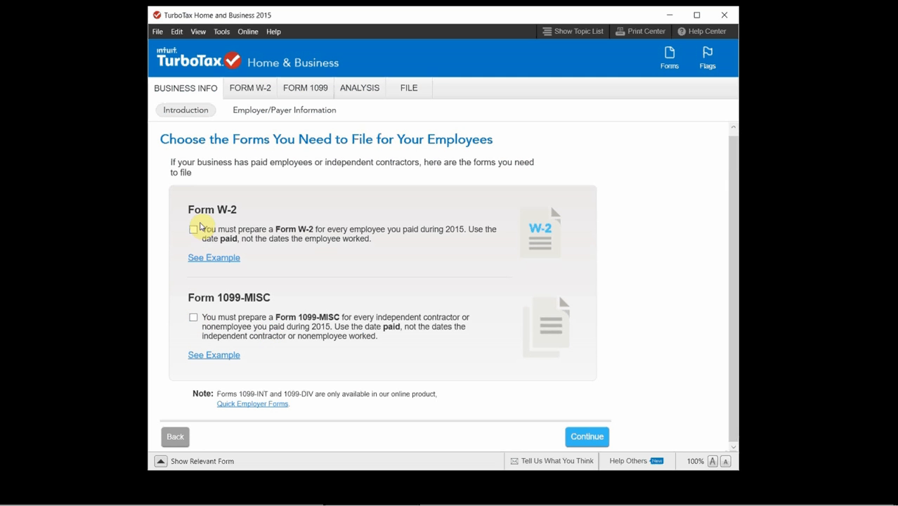
{"action": "left_click", "coordinate": [194, 229]}
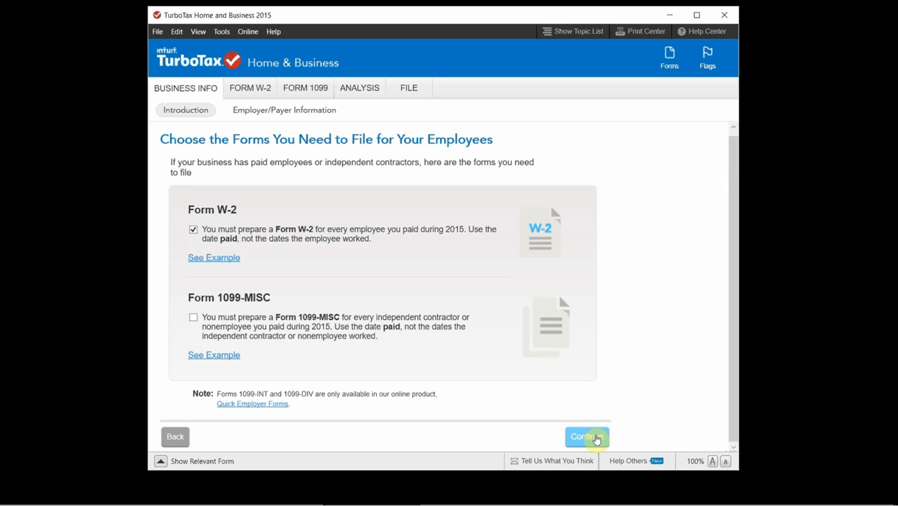
- Confirm the chosen forms and accept Partnership/LLC as the company type, reaching the business info form
{"action": "left_click", "coordinate": [588, 435]}
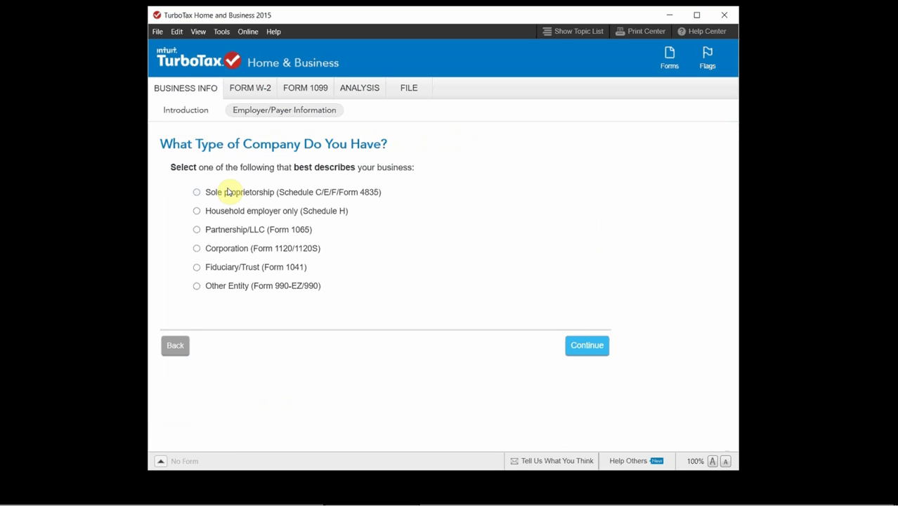
{"action": "mouse_move", "coordinate": [224, 264]}
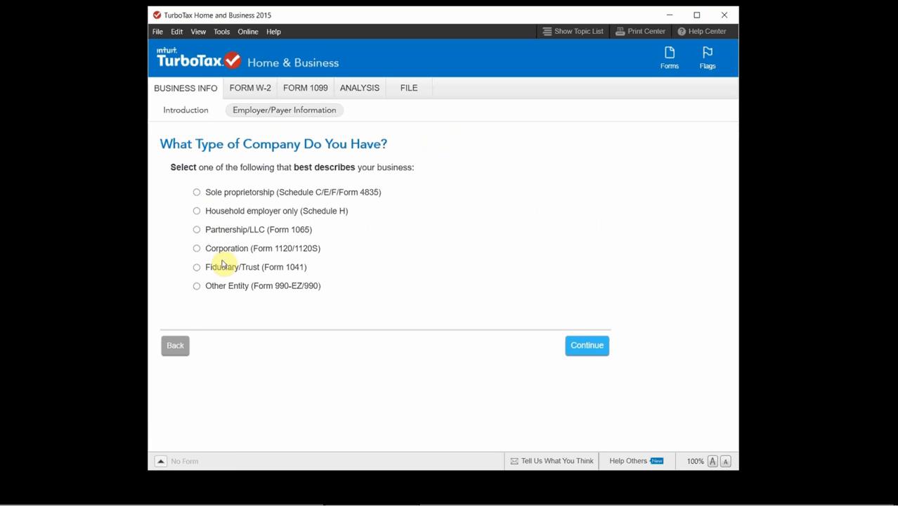
{"action": "mouse_move", "coordinate": [582, 360]}
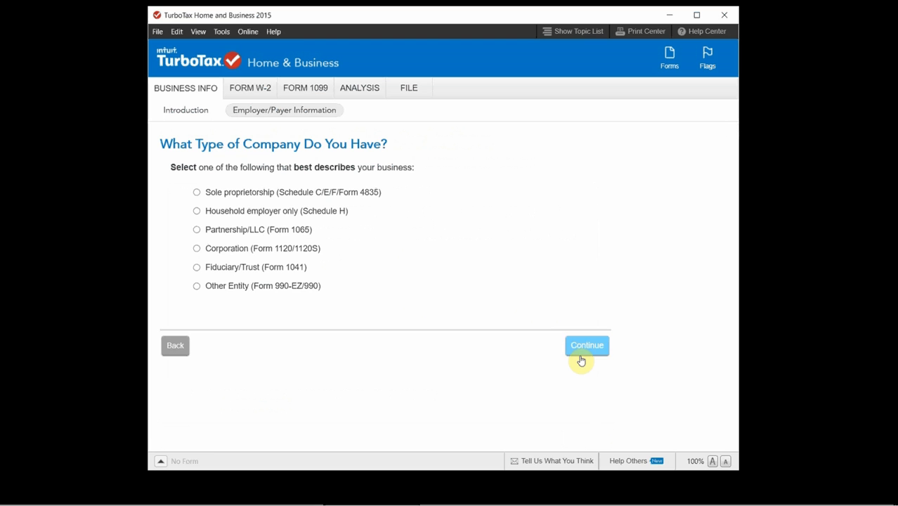
{"action": "left_click", "coordinate": [588, 346]}
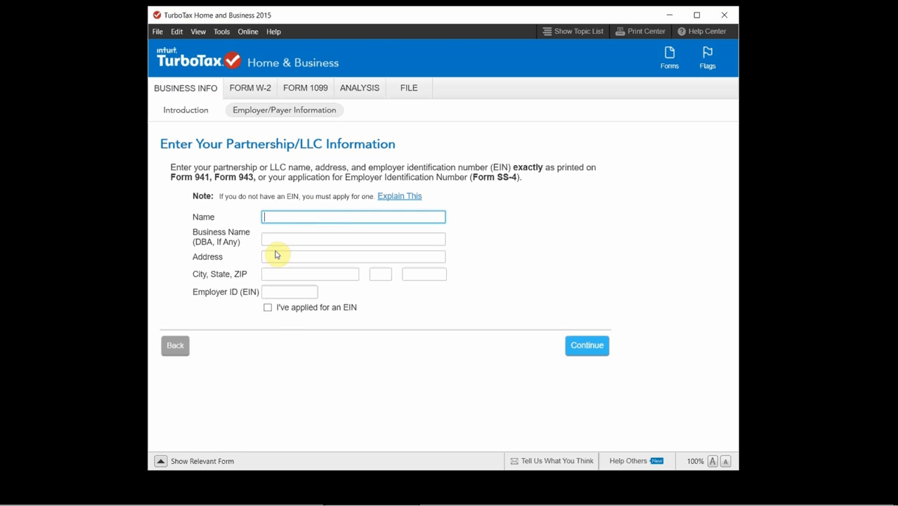
- Continue with blank business info past the No EIN notice and state information to the contact person form
{"action": "left_click", "coordinate": [289, 291]}
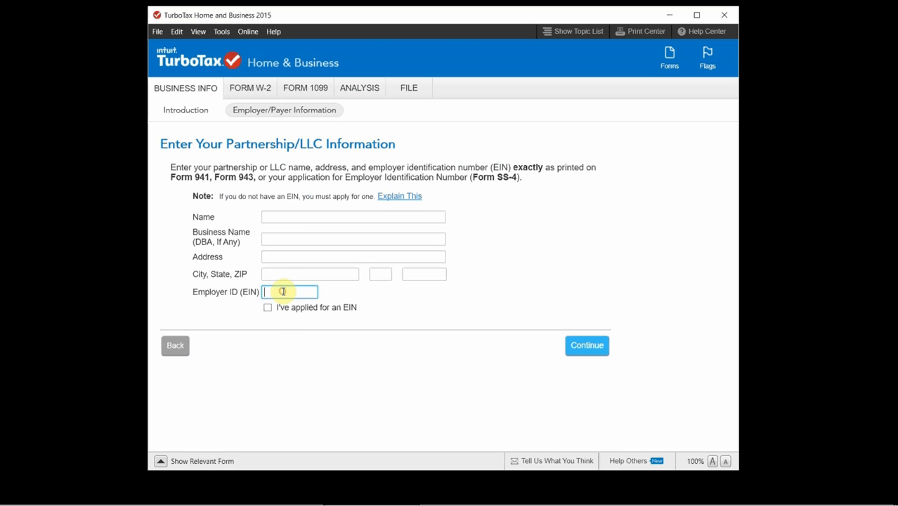
{"action": "left_click", "coordinate": [588, 346]}
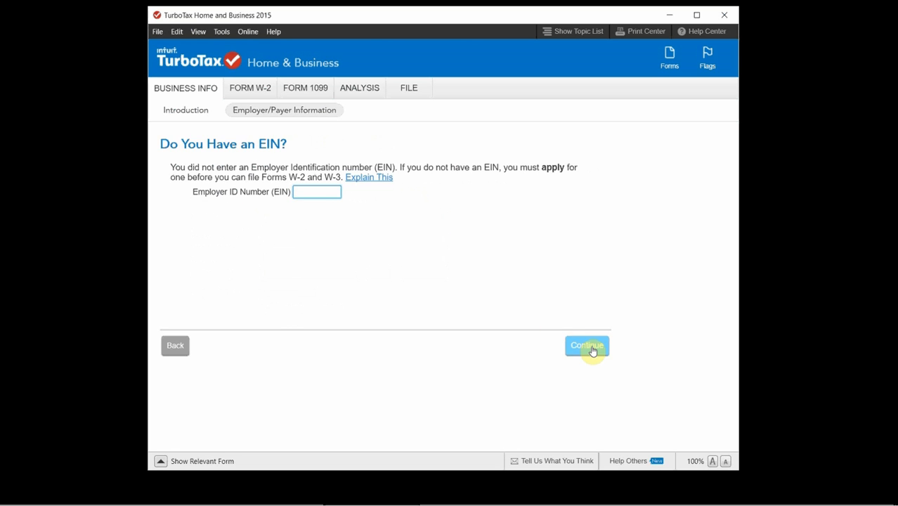
{"action": "left_click", "coordinate": [588, 346]}
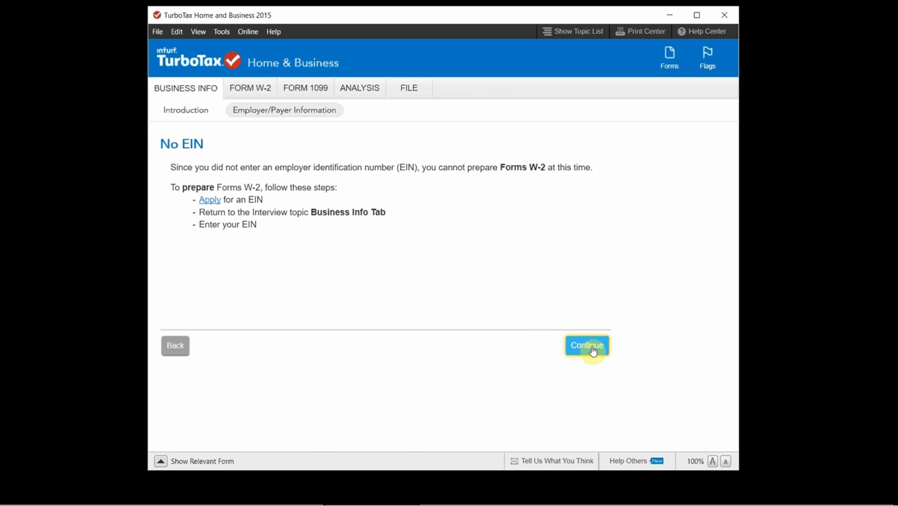
{"action": "left_click", "coordinate": [588, 346]}
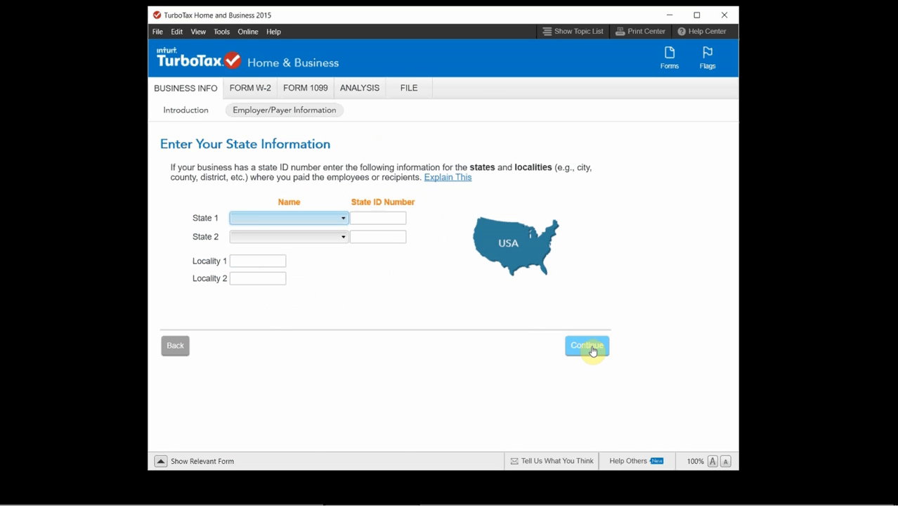
{"action": "mouse_move", "coordinate": [475, 301]}
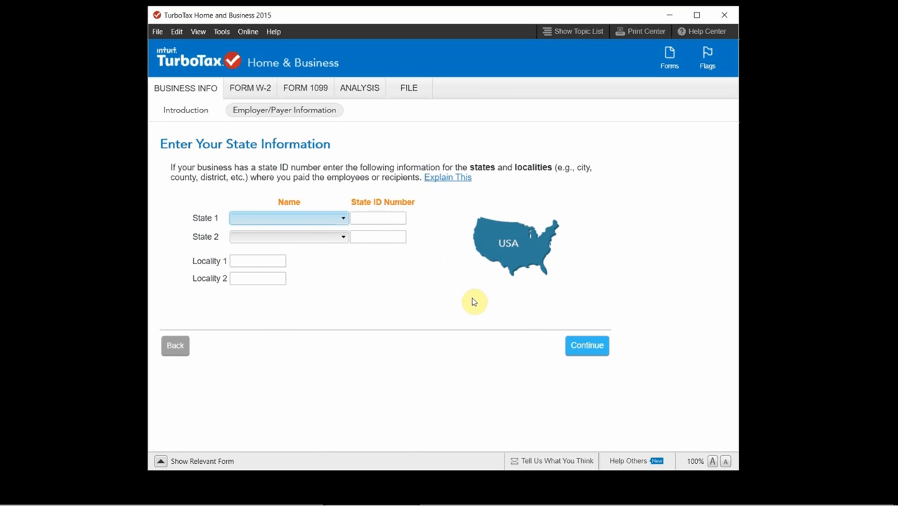
{"action": "mouse_move", "coordinate": [554, 305]}
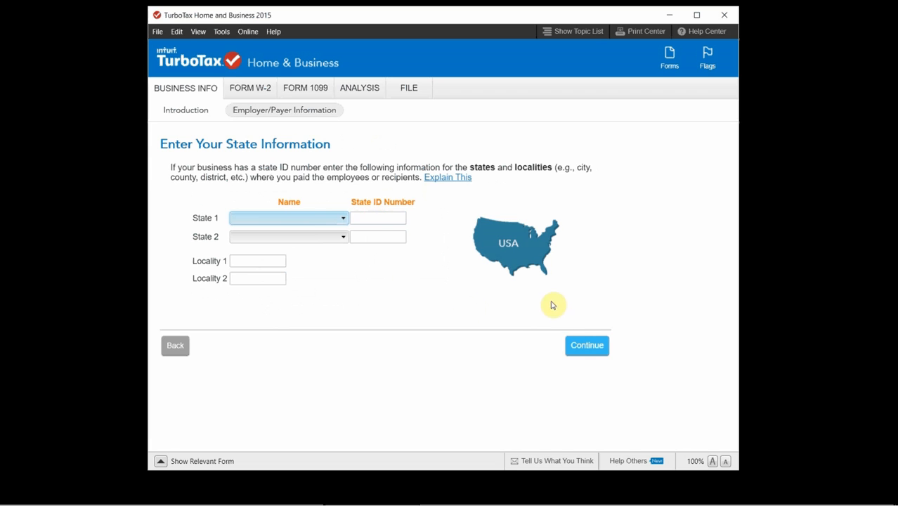
{"action": "left_click", "coordinate": [588, 346]}
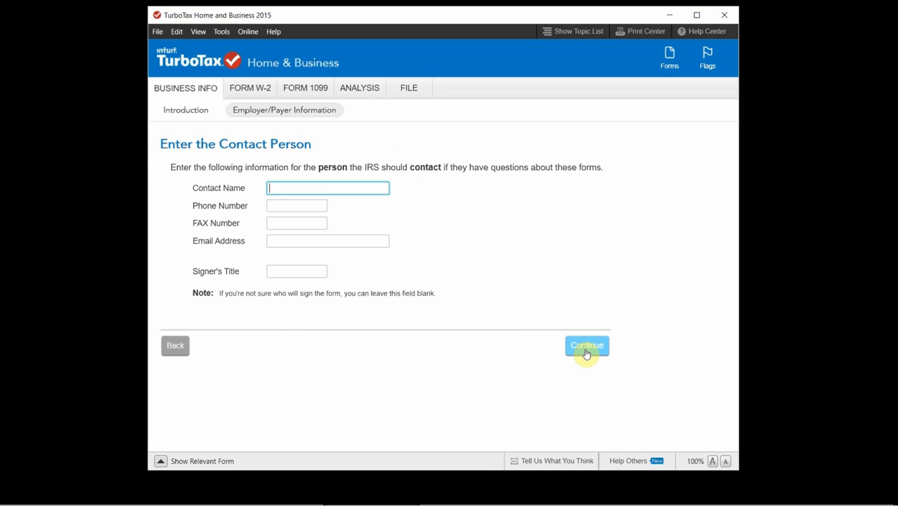
{"action": "mouse_move", "coordinate": [603, 315]}
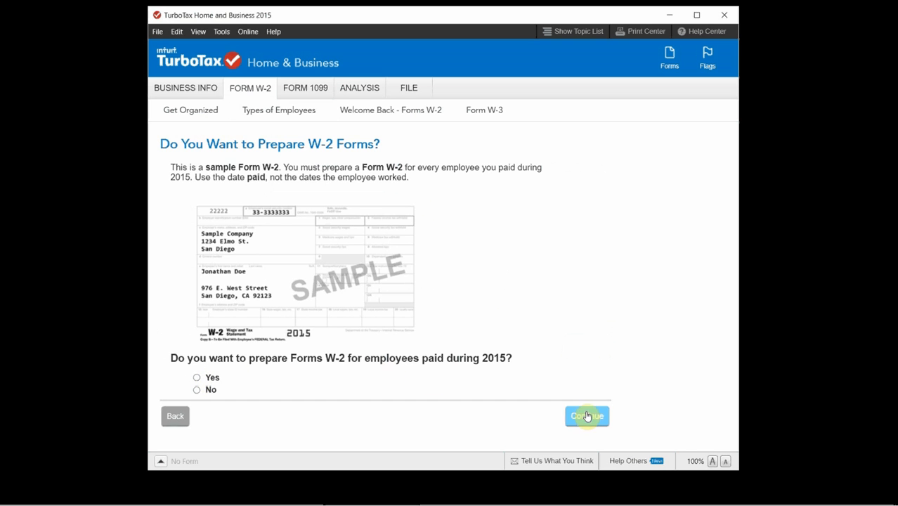
- Answer Yes to preparing Forms W-2 for 2015 and continue to the No EIN notice
{"action": "left_click", "coordinate": [588, 416]}
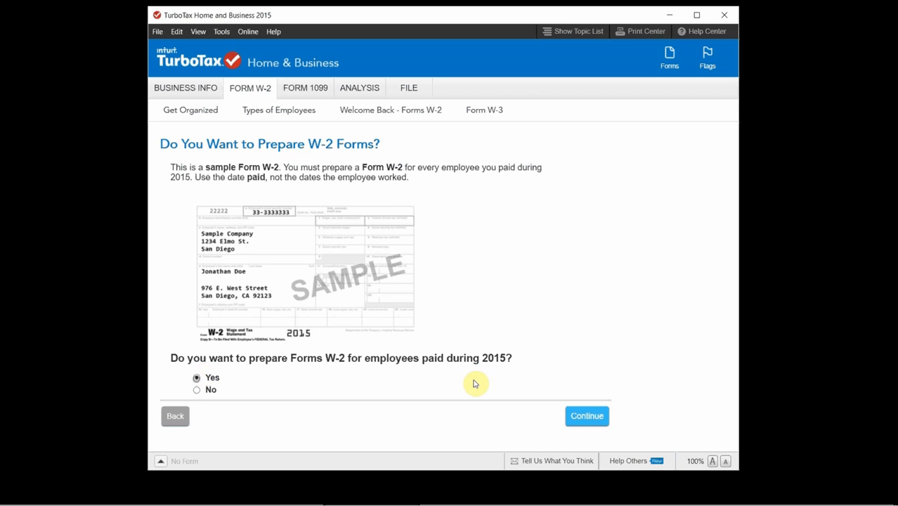
{"action": "left_click", "coordinate": [588, 416]}
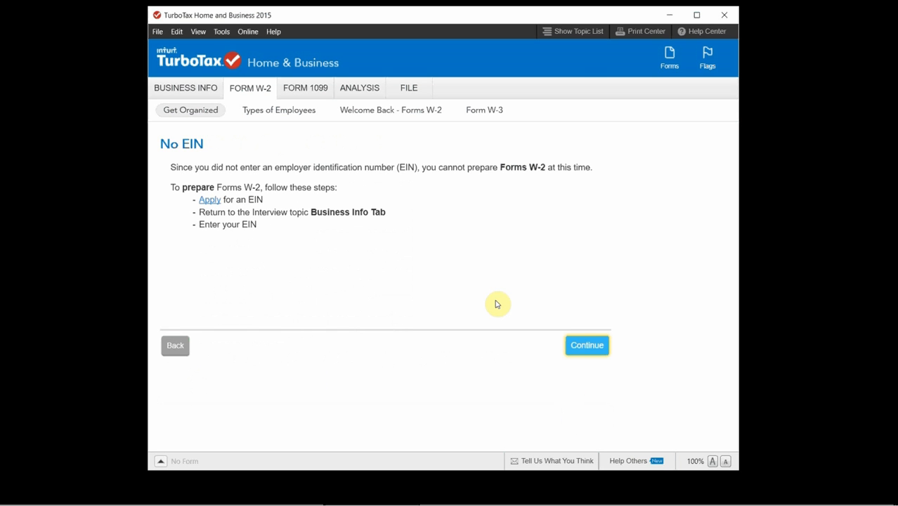
{"action": "mouse_move", "coordinate": [575, 357]}
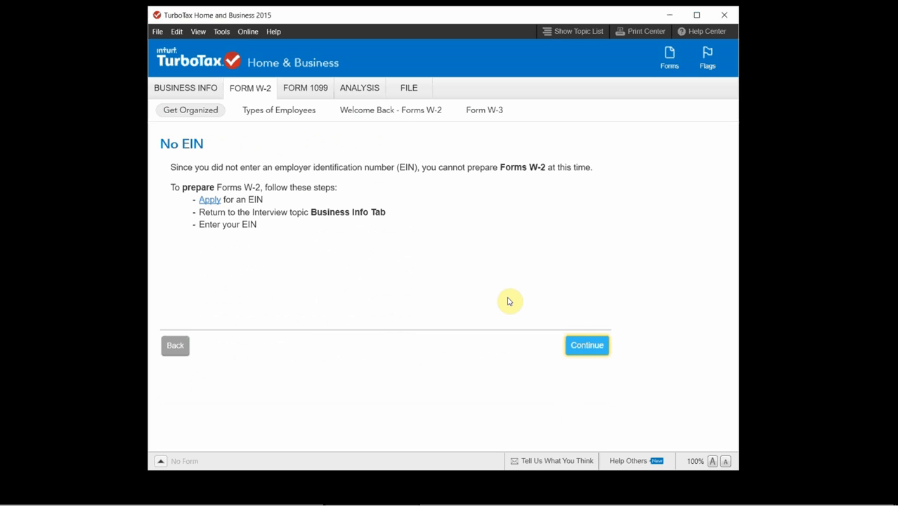
{"action": "mouse_move", "coordinate": [326, 256]}
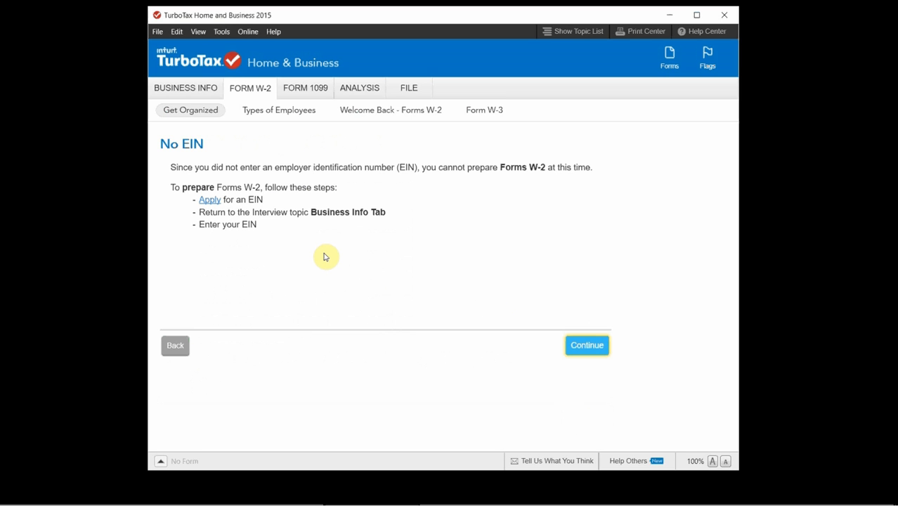
{"action": "mouse_move", "coordinate": [180, 345]}
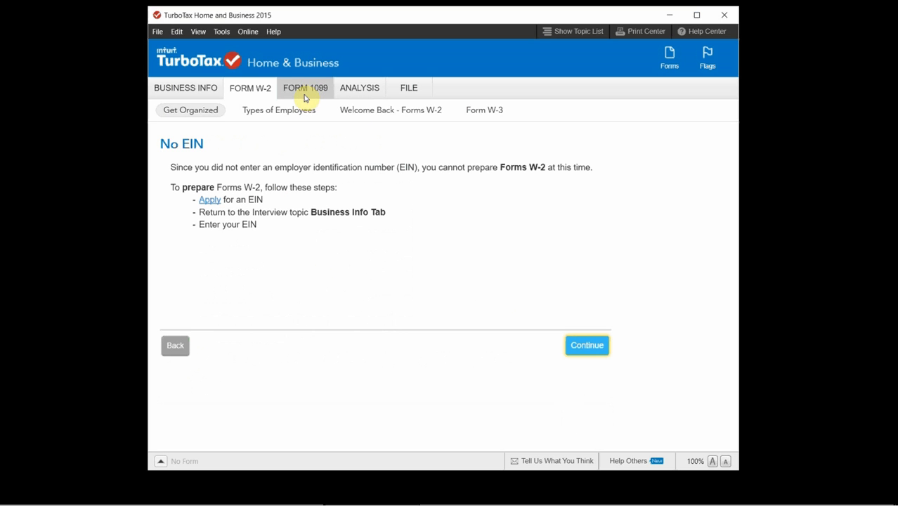
- Answer Yes to preparing 1099-MISC forms and continue past the overview to the blank recipient form
{"action": "left_click", "coordinate": [305, 88]}
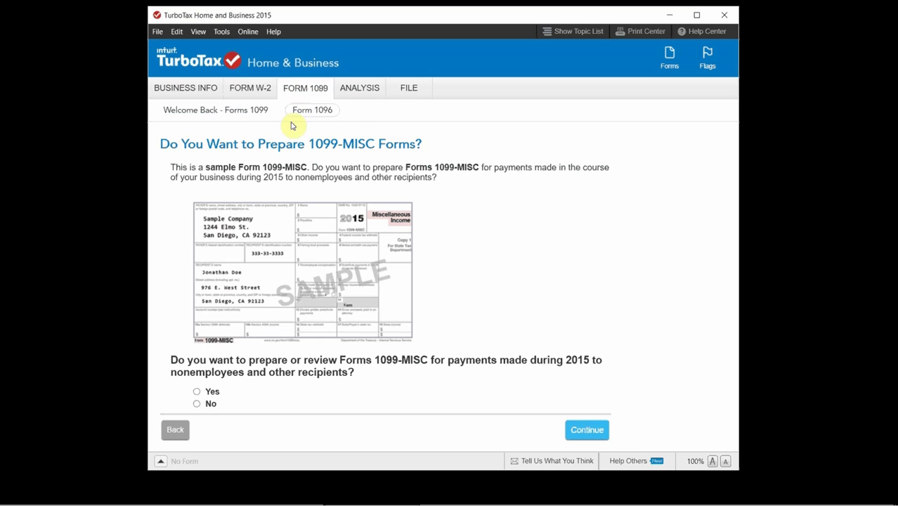
{"action": "left_click", "coordinate": [197, 391]}
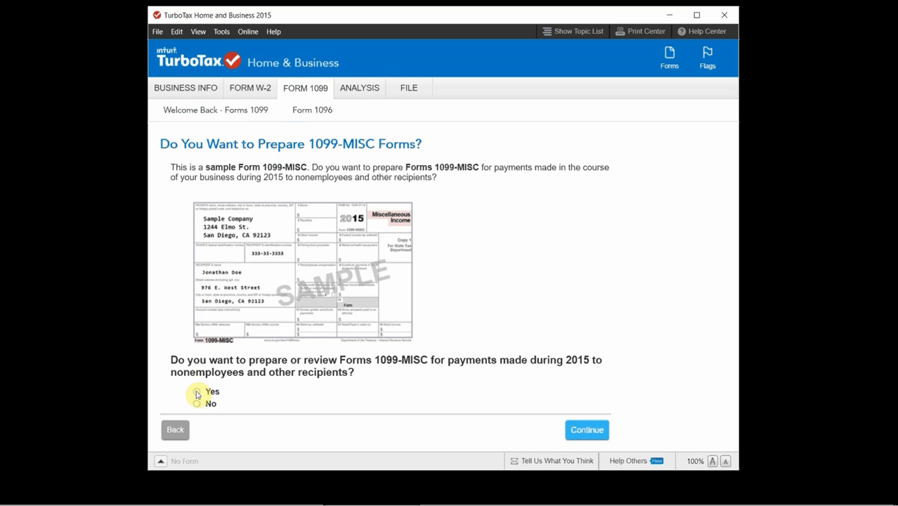
{"action": "left_click", "coordinate": [588, 431]}
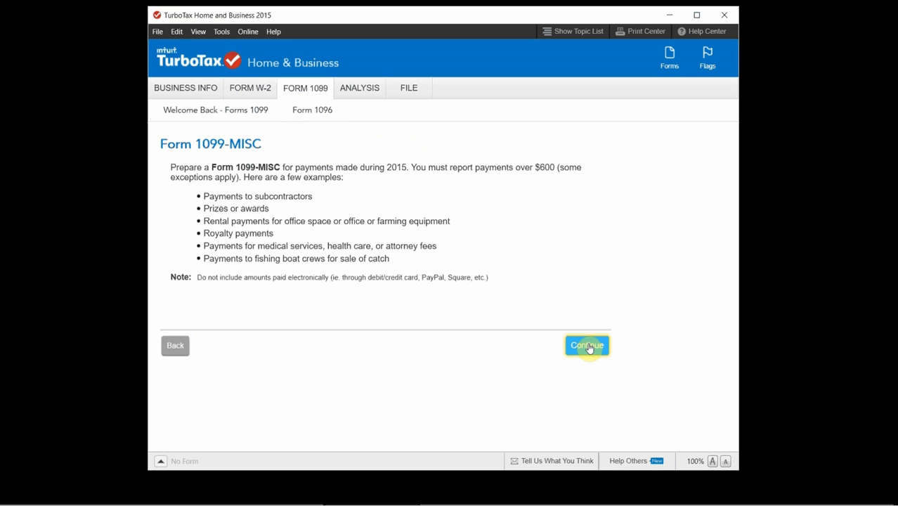
{"action": "left_click", "coordinate": [588, 345]}
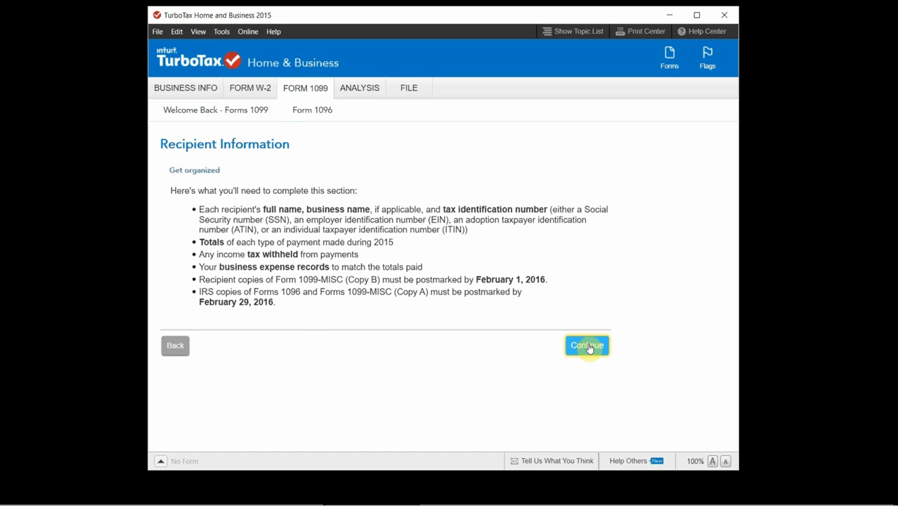
{"action": "mouse_move", "coordinate": [465, 295]}
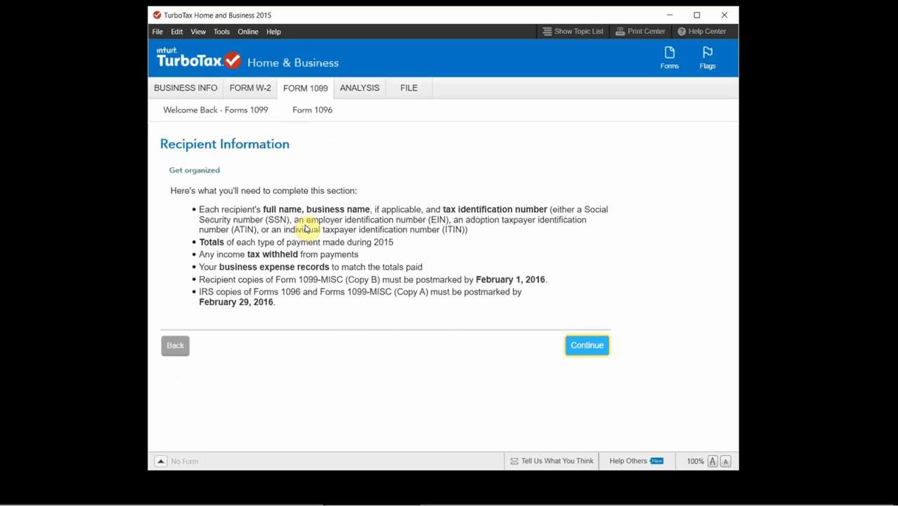
{"action": "mouse_move", "coordinate": [588, 350]}
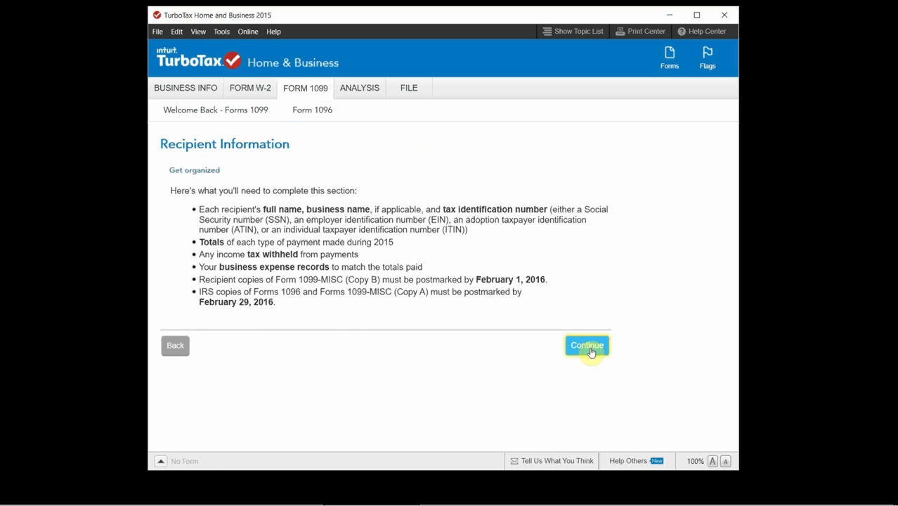
{"action": "left_click", "coordinate": [588, 346]}
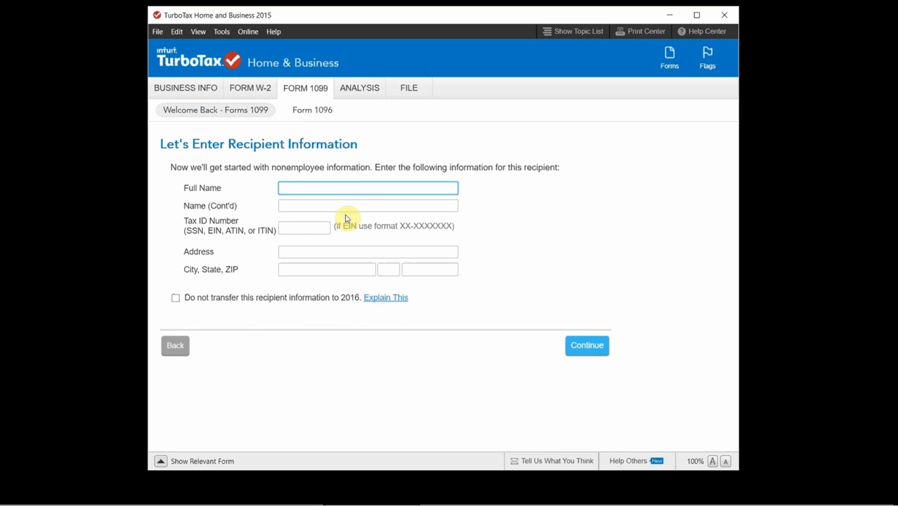
{"action": "mouse_move", "coordinate": [492, 203]}
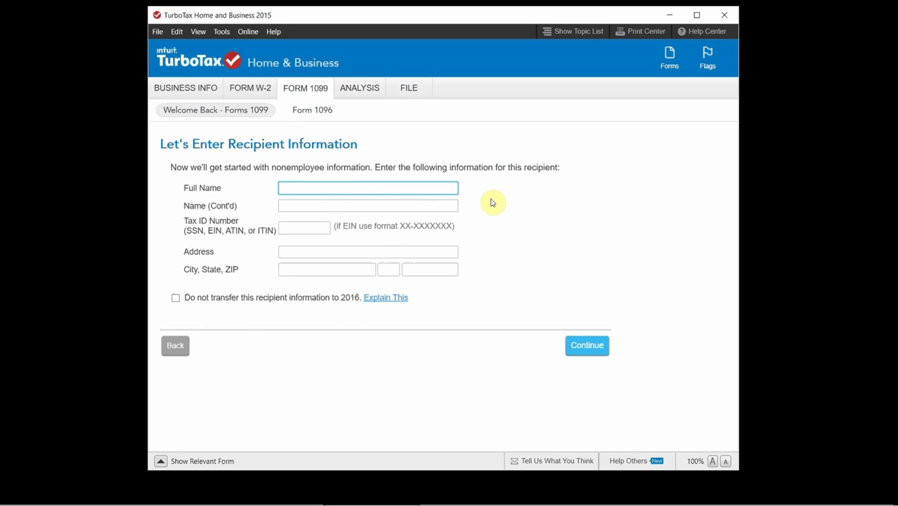
{"action": "mouse_move", "coordinate": [599, 320]}
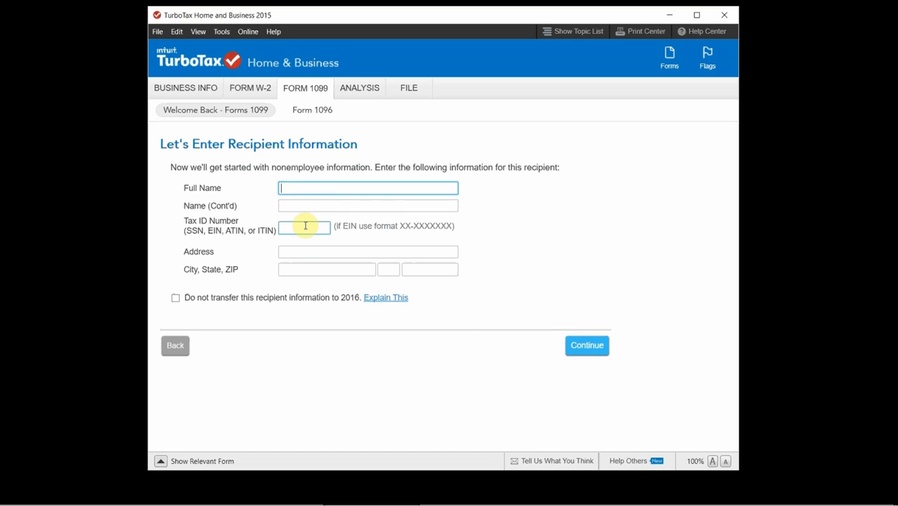
{"action": "mouse_move", "coordinate": [568, 373]}
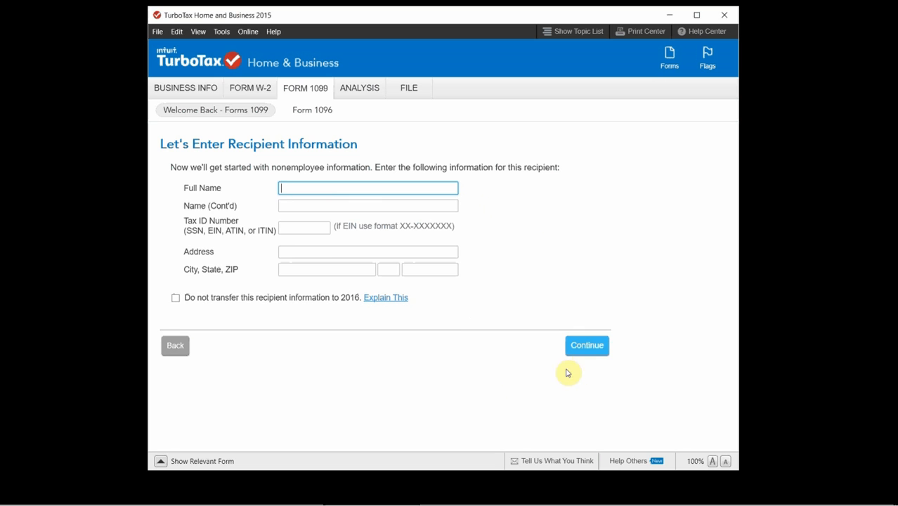
{"action": "mouse_move", "coordinate": [360, 87]}
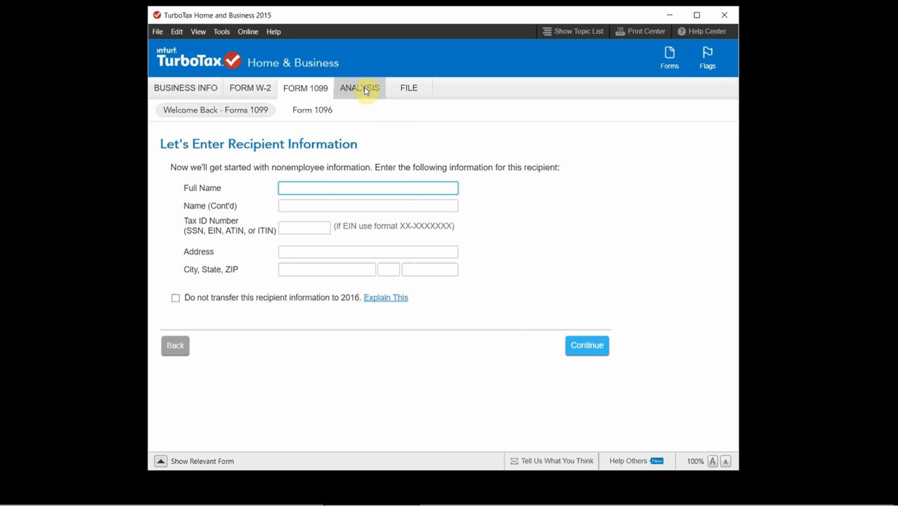
- Switch to the Analysis interview showing the Ready for Forms Review page
{"action": "left_click", "coordinate": [360, 87]}
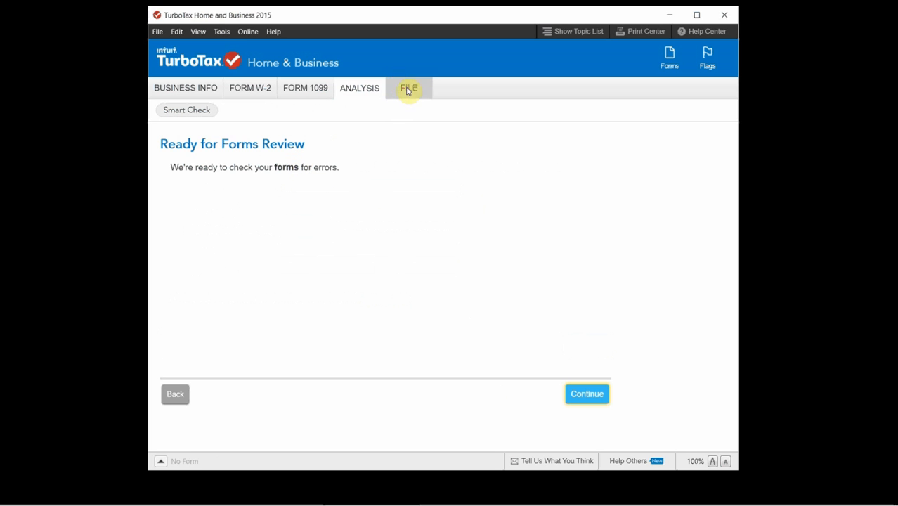
- Switch to the File interview and continue past print/save and final steps to Invite A Friend
{"action": "left_click", "coordinate": [407, 87]}
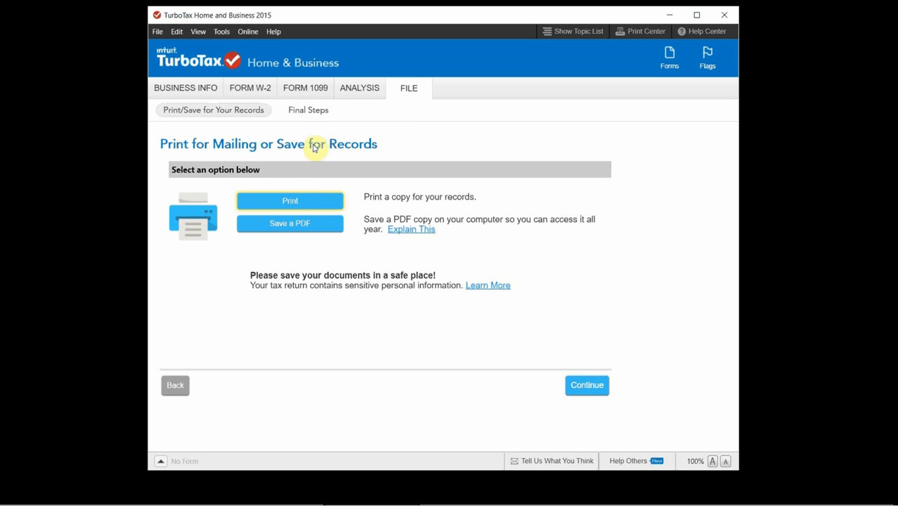
{"action": "mouse_move", "coordinate": [326, 132]}
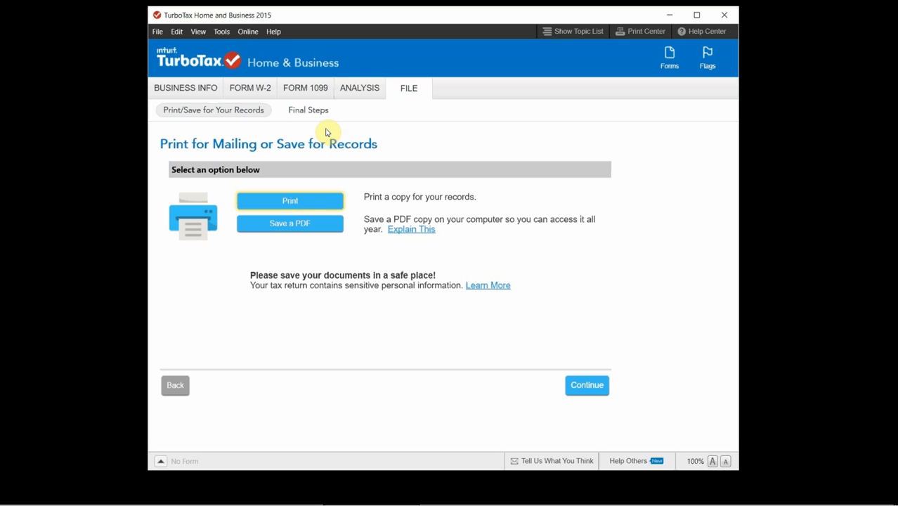
{"action": "mouse_move", "coordinate": [315, 206]}
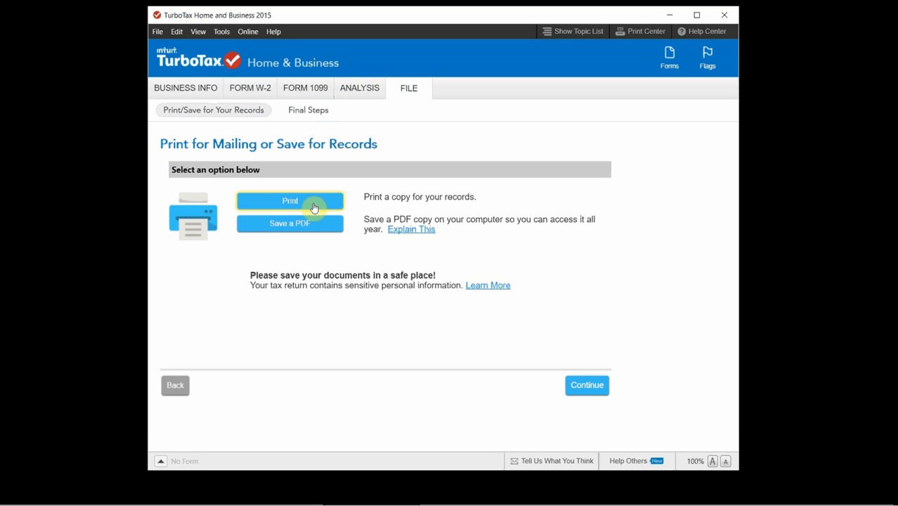
{"action": "mouse_move", "coordinate": [307, 216]}
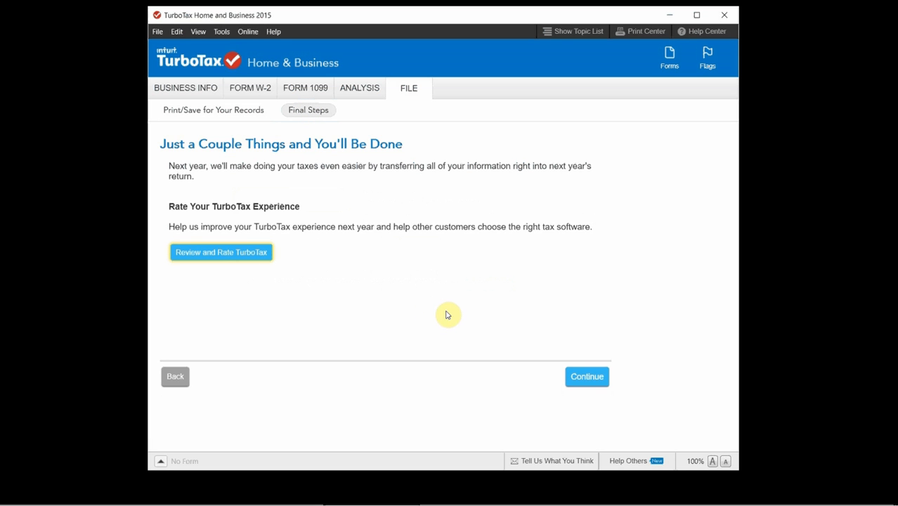
{"action": "mouse_move", "coordinate": [268, 253]}
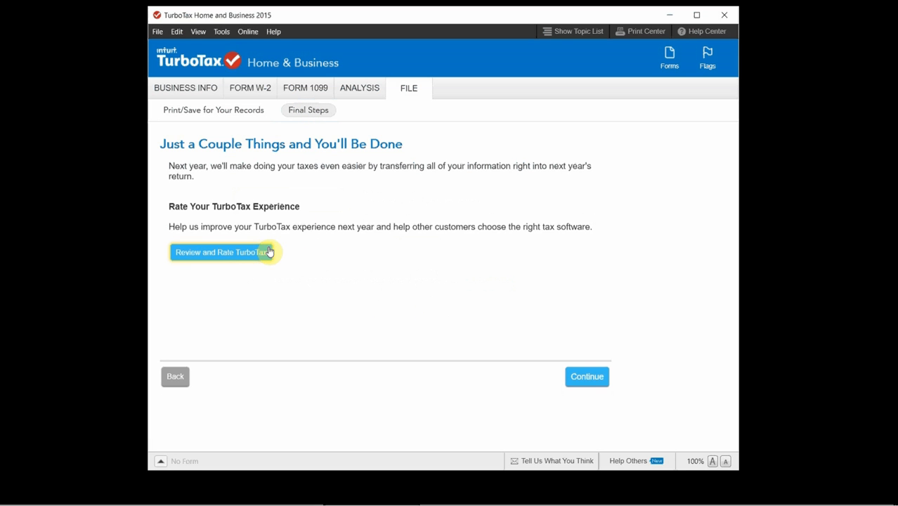
{"action": "mouse_move", "coordinate": [343, 250]}
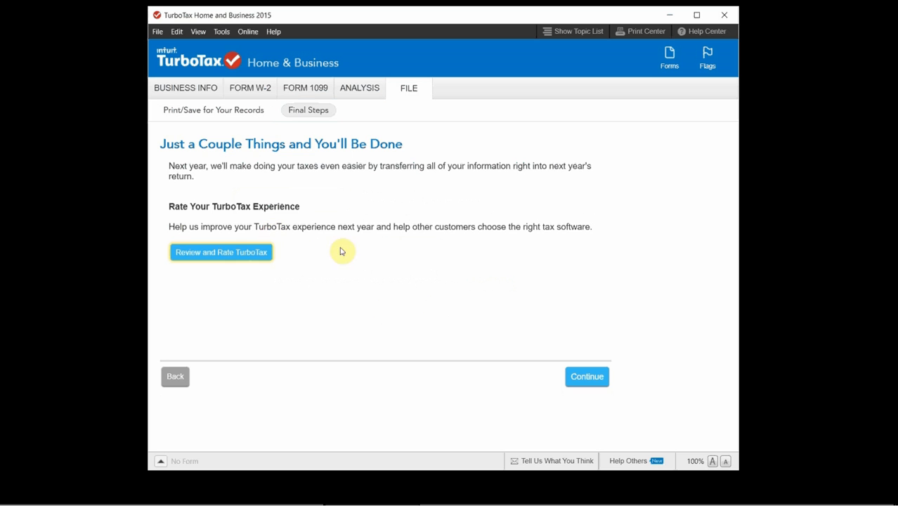
{"action": "mouse_move", "coordinate": [451, 335]}
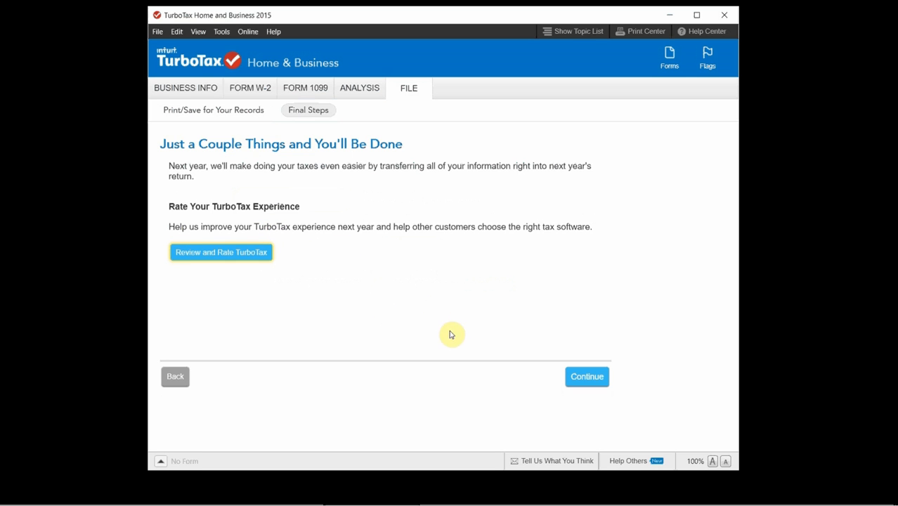
{"action": "left_click", "coordinate": [588, 377]}
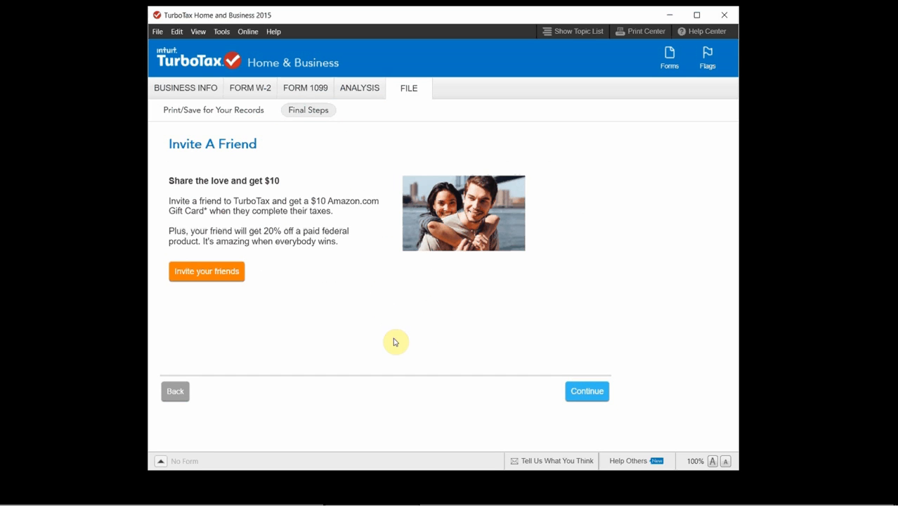